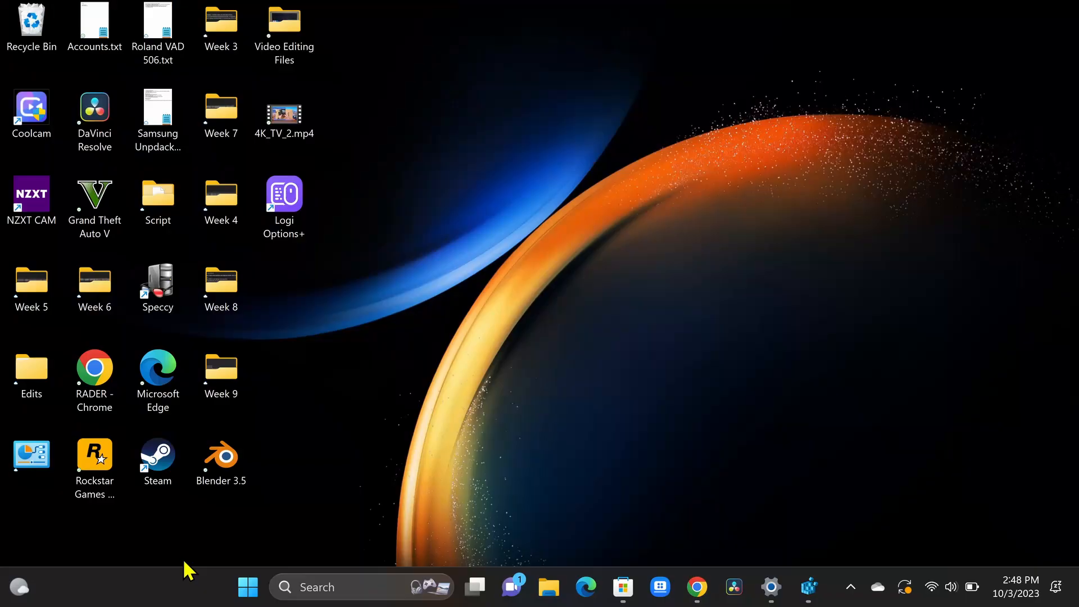
Search the Start menu for 'touchpad settings'
{"action": "left_click", "coordinate": [248, 586]}
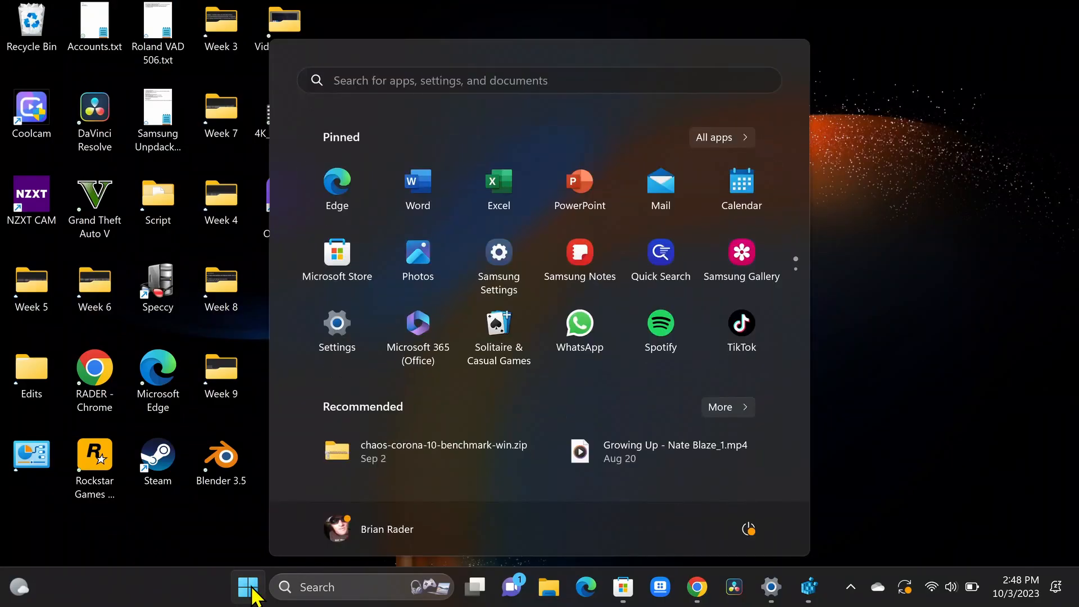
{"action": "type", "text": "touchpad settings"}
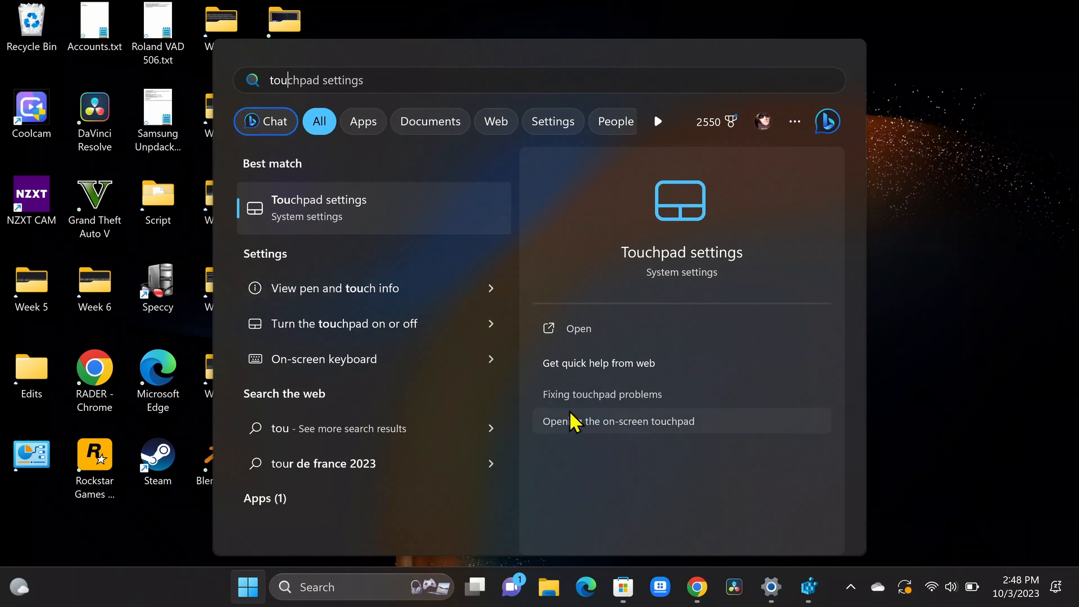
{"action": "mouse_move", "coordinate": [327, 217]}
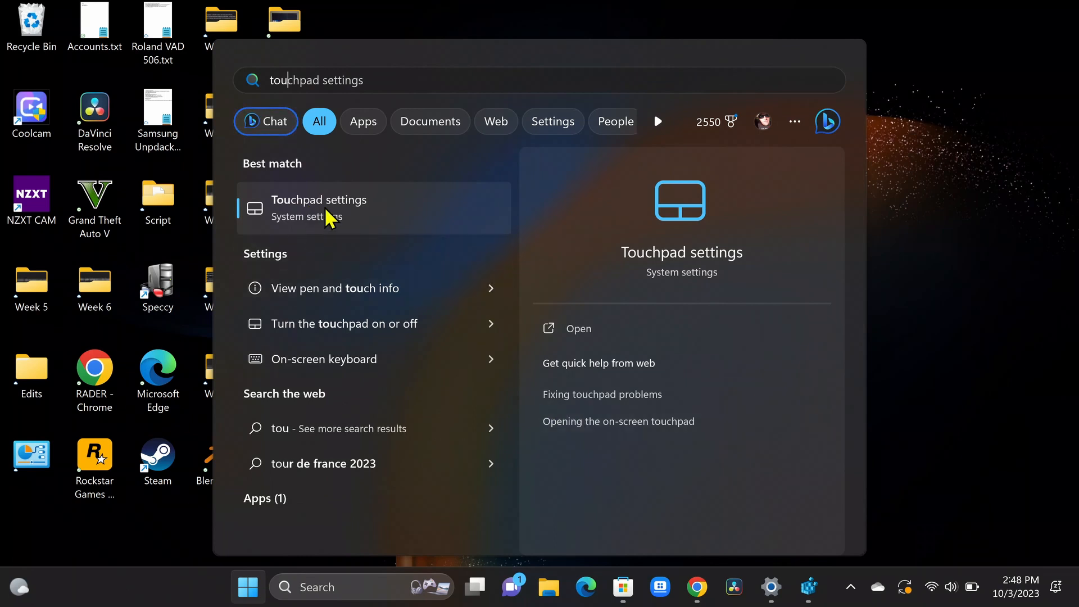
{"action": "mouse_move", "coordinate": [772, 586]}
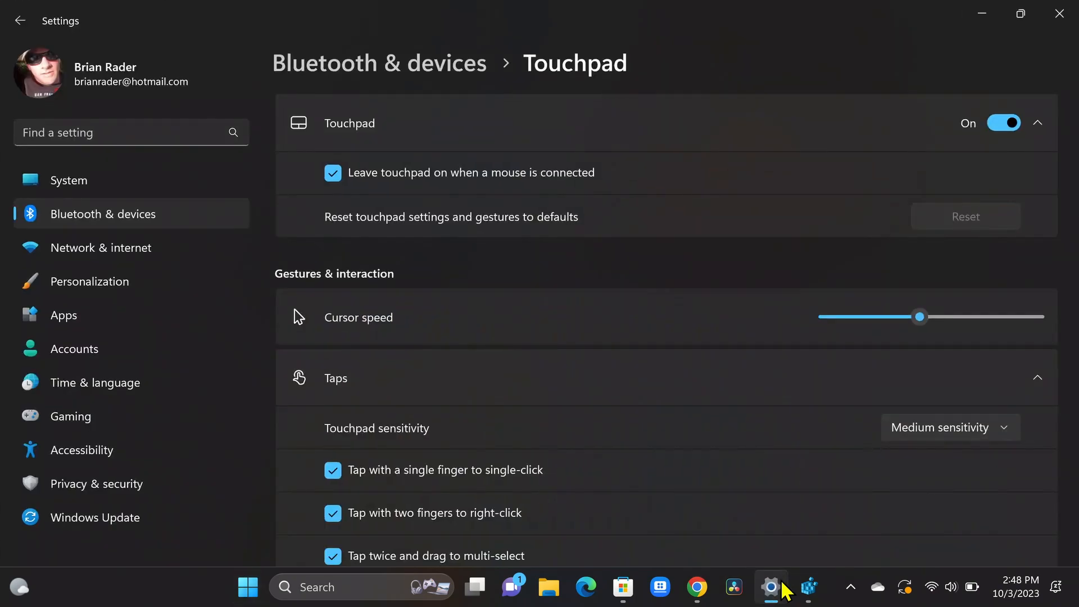
{"action": "mouse_move", "coordinate": [524, 354]}
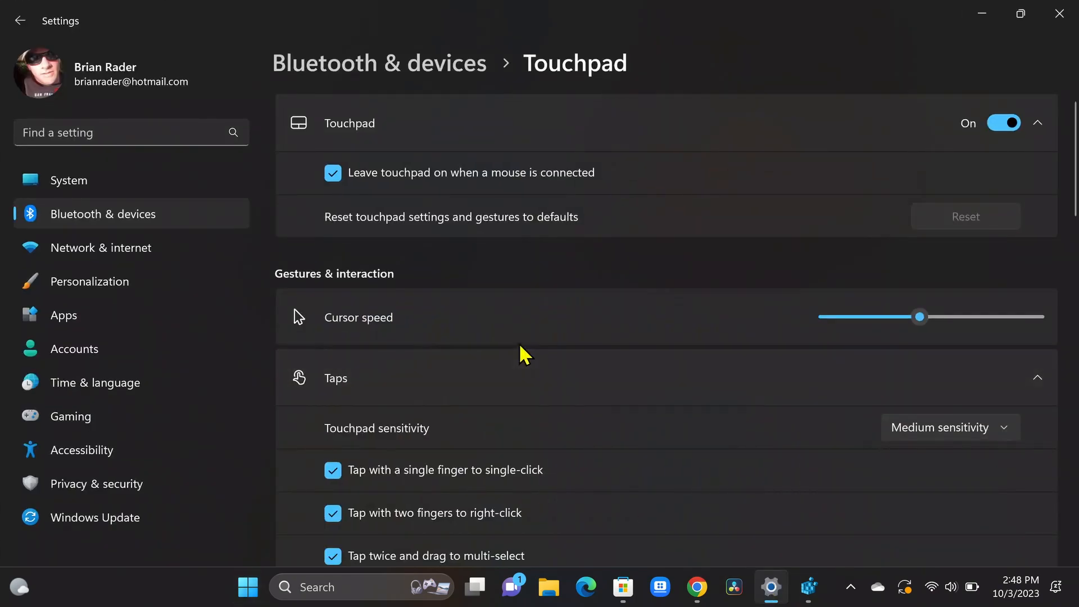
{"action": "mouse_move", "coordinate": [535, 413]}
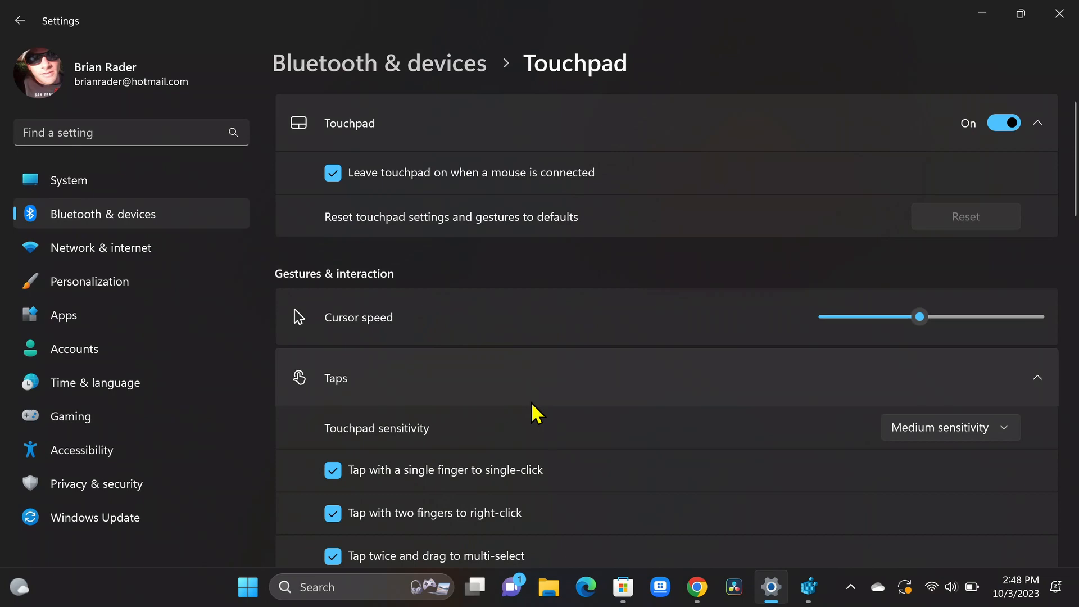
{"action": "mouse_move", "coordinate": [364, 384]}
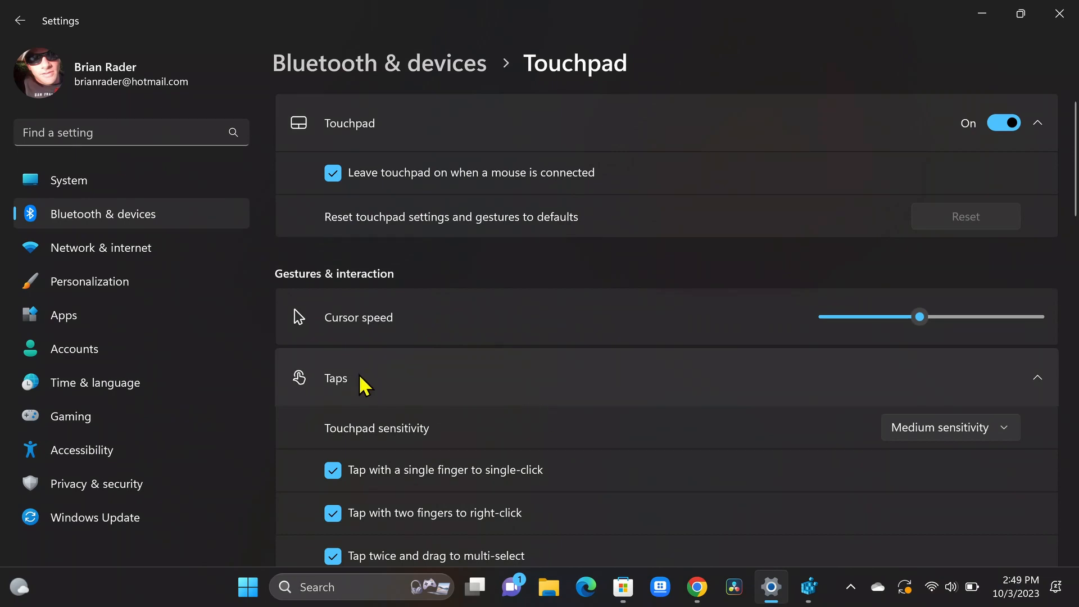
{"action": "mouse_move", "coordinate": [1018, 459]}
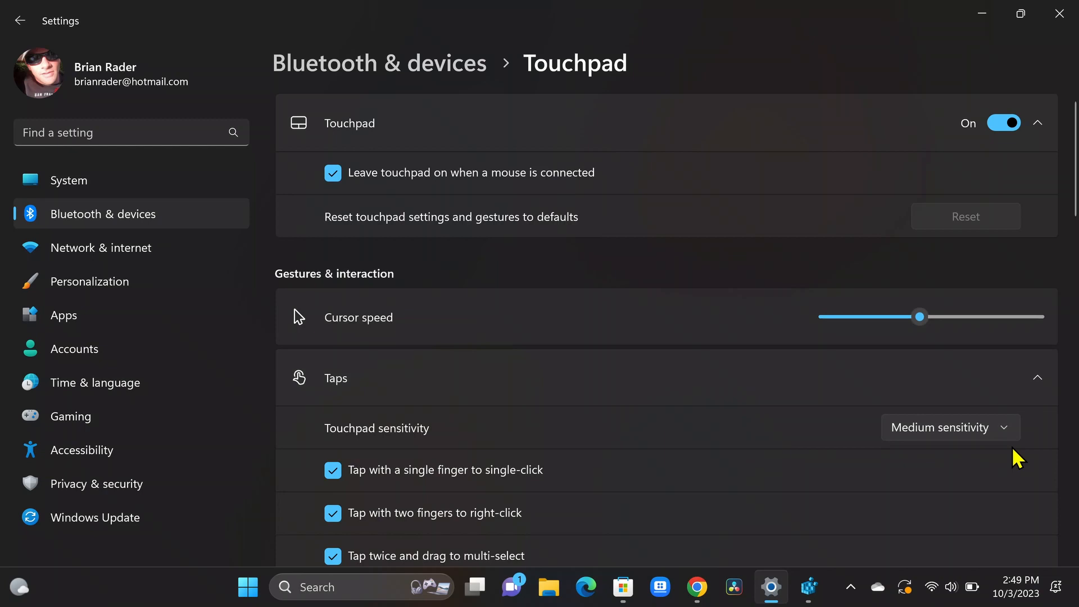
Change Touchpad sensitivity under Taps from Medium to High sensitivity
{"action": "left_click", "coordinate": [949, 427]}
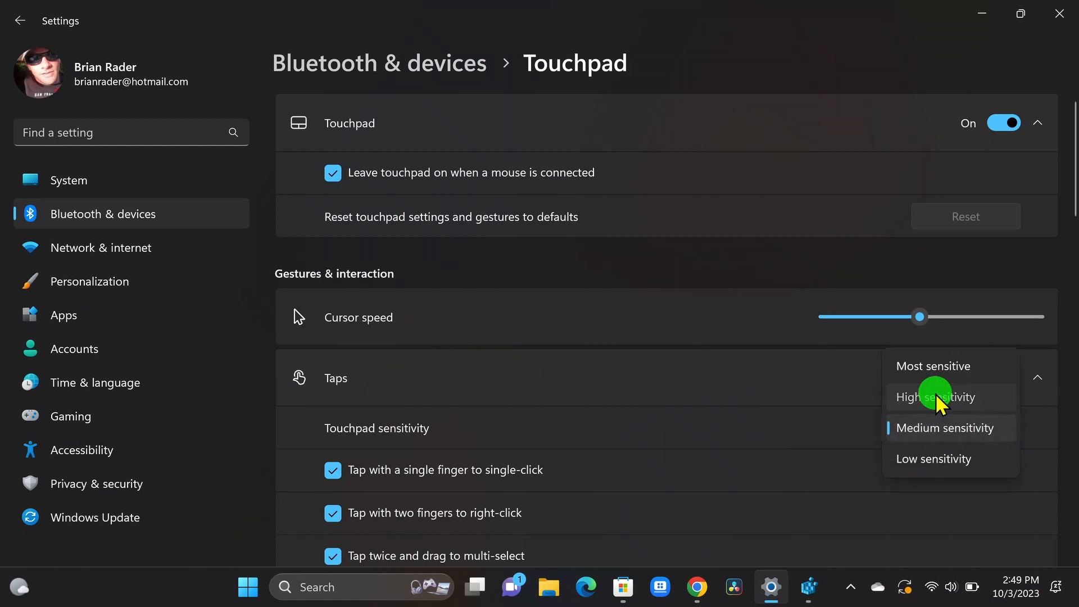
{"action": "left_click", "coordinate": [935, 397]}
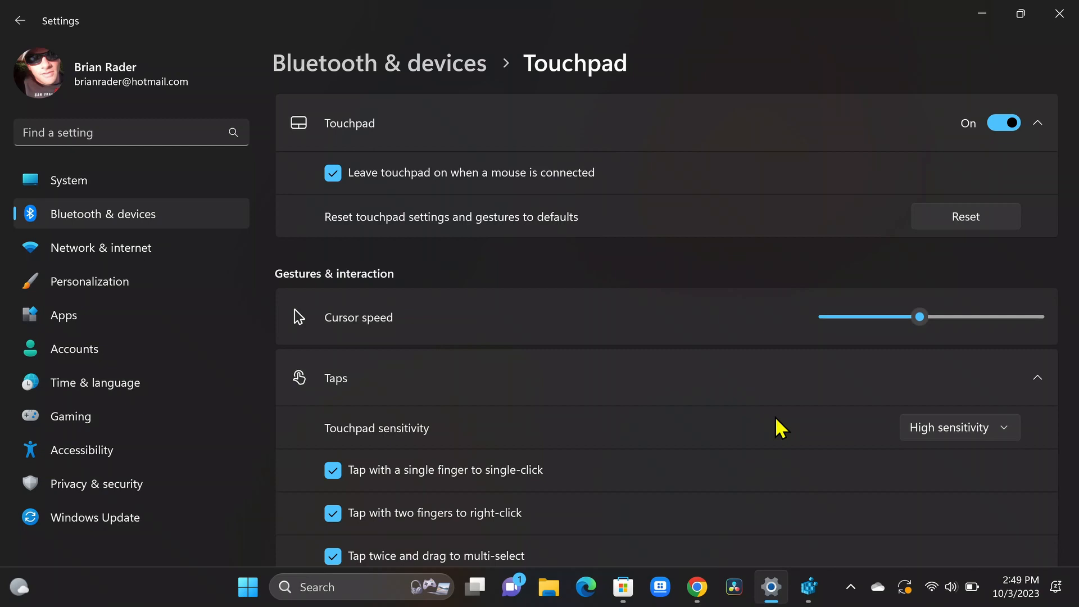
{"action": "mouse_move", "coordinate": [697, 586]}
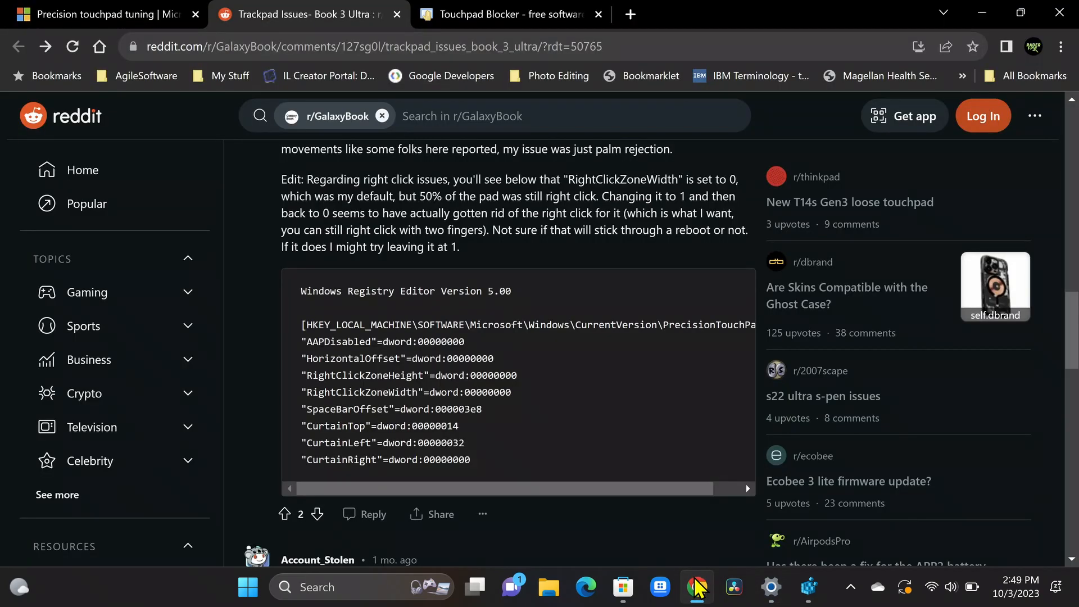
Switch to the Precision touchpad tuning tab and scroll to the Curtains table
{"action": "left_click", "coordinate": [104, 14]}
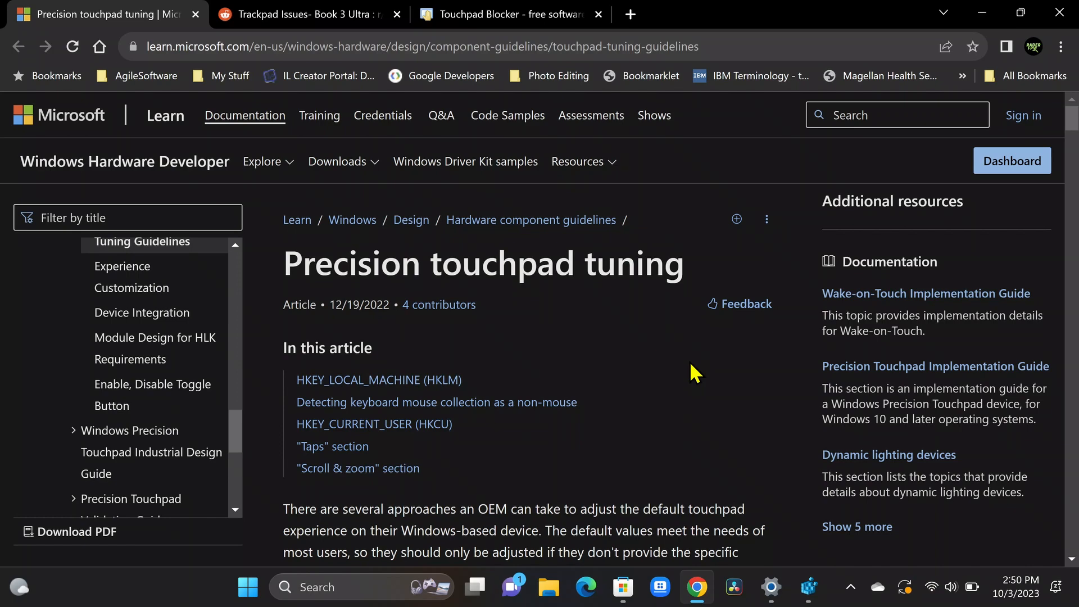
{"action": "scroll", "scroll_direction": "down", "scroll_amount": 3}
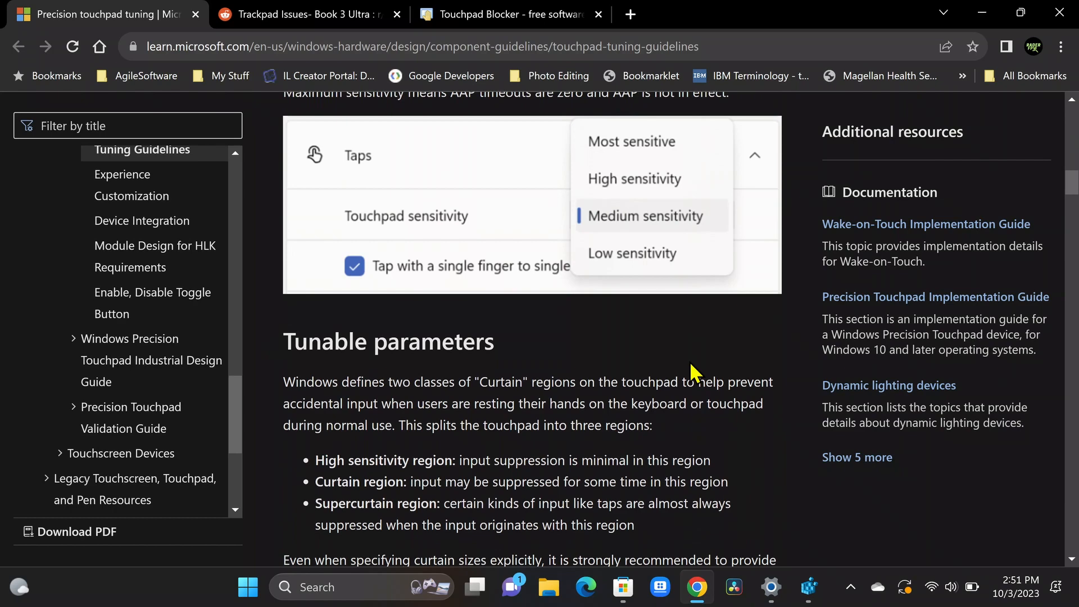
{"action": "scroll", "scroll_direction": "down", "scroll_amount": 3}
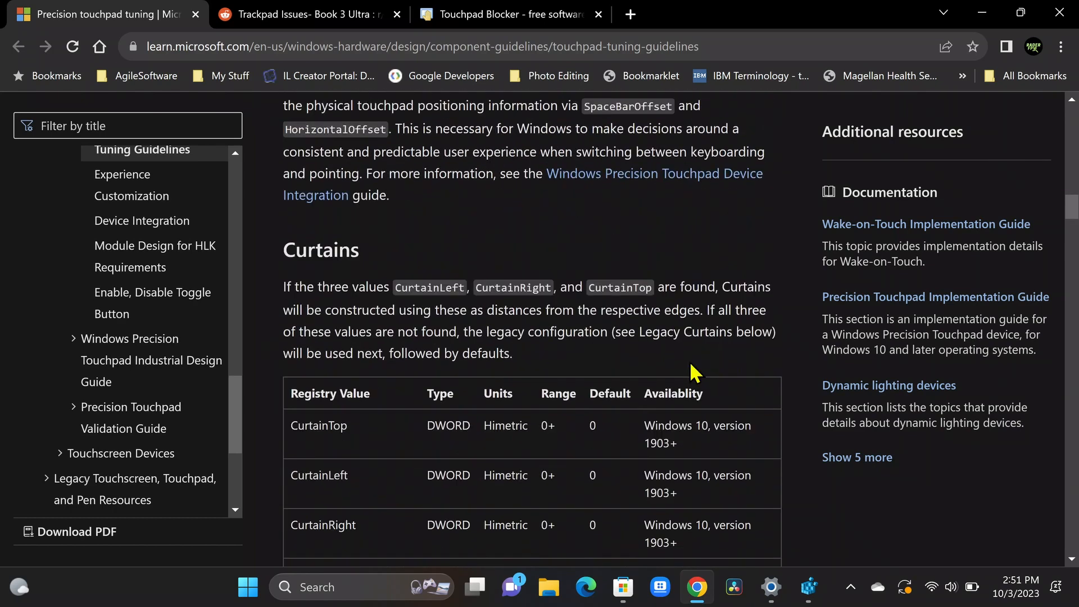
{"action": "mouse_move", "coordinate": [681, 372]}
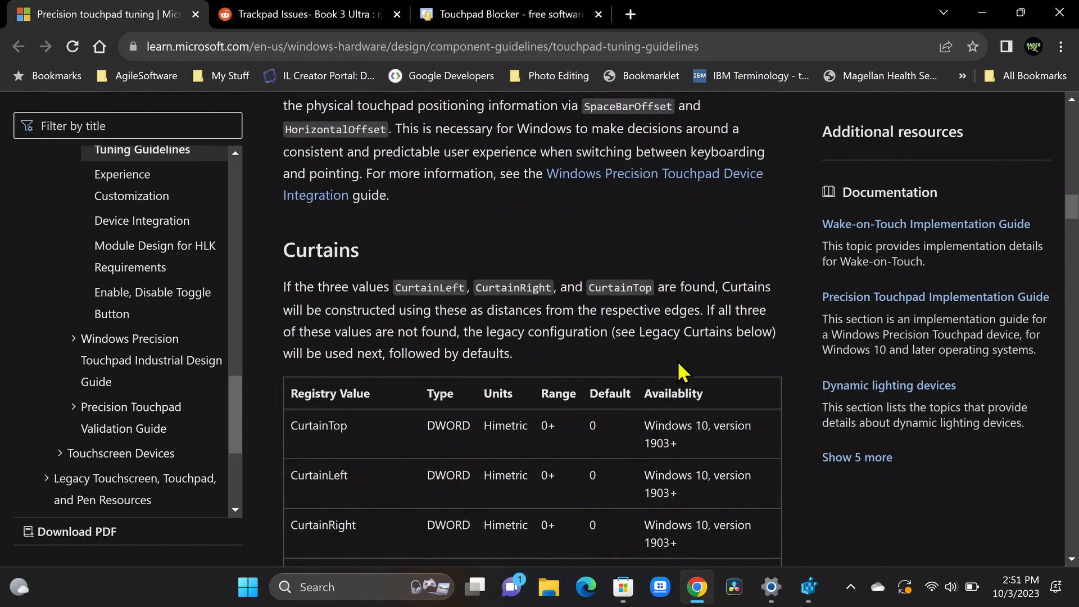
{"action": "mouse_move", "coordinate": [503, 354]}
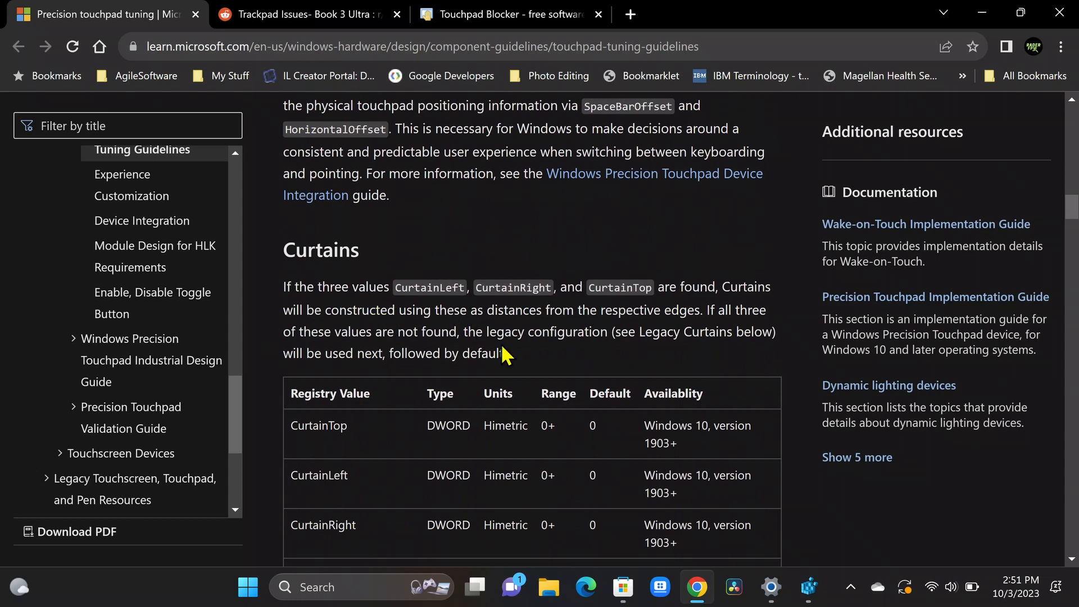